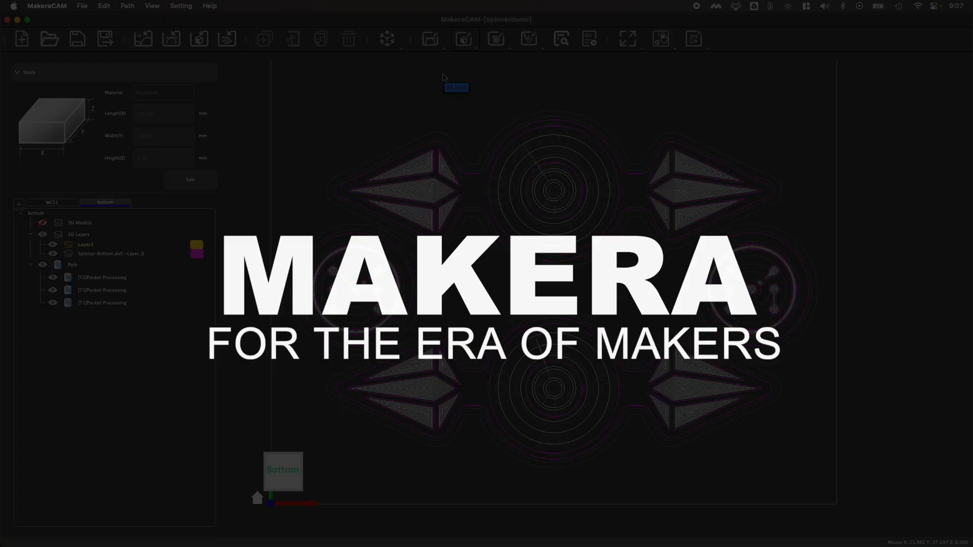
Hide the pocket toolpaths and select the Spinner-Bottom outlines for the next operation.
{"action": "left_click", "coordinate": [433, 38]}
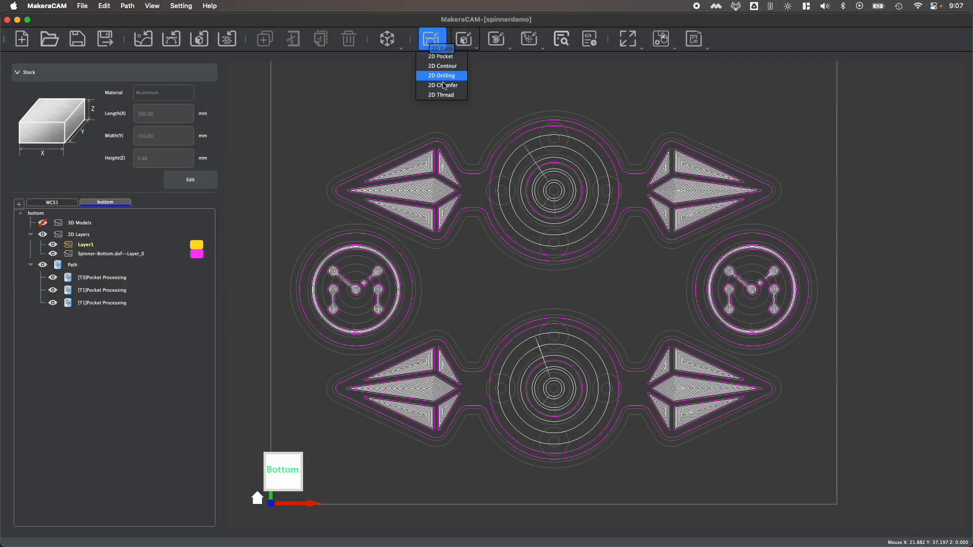
{"action": "mouse_move", "coordinate": [442, 85]}
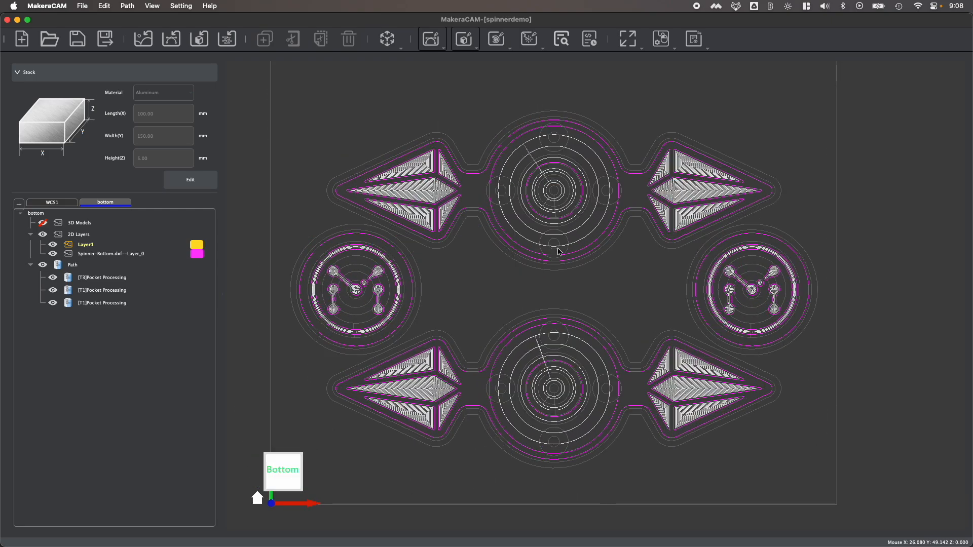
{"action": "mouse_move", "coordinate": [578, 297]}
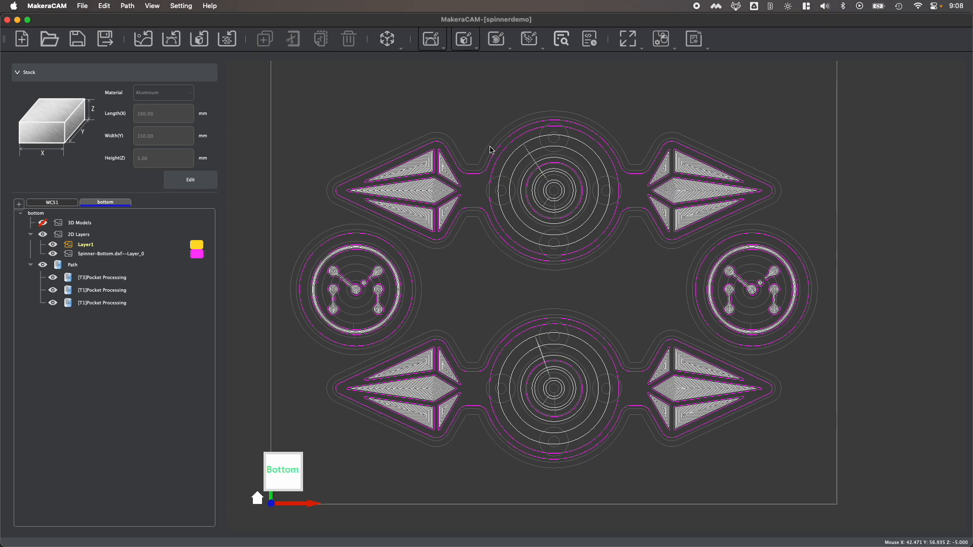
{"action": "mouse_move", "coordinate": [448, 161]}
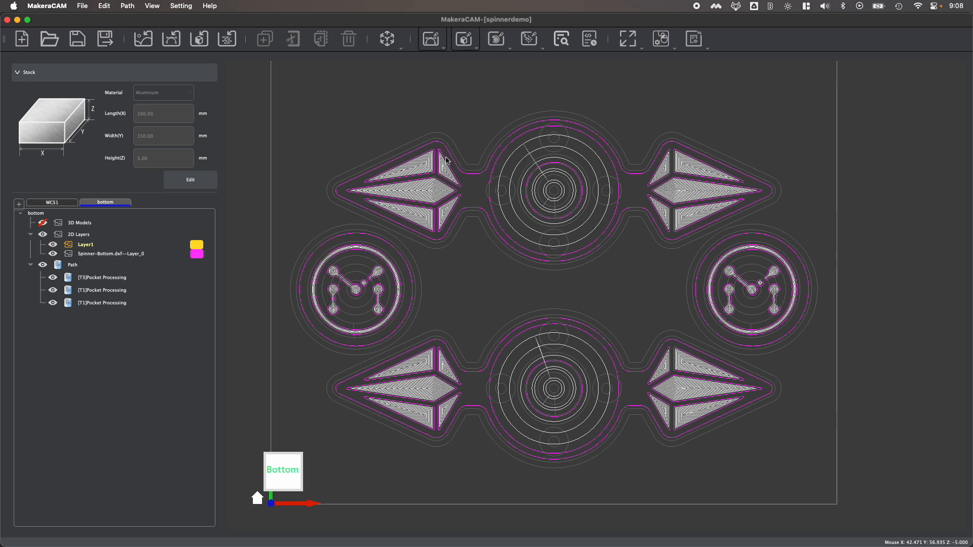
{"action": "mouse_move", "coordinate": [481, 199]}
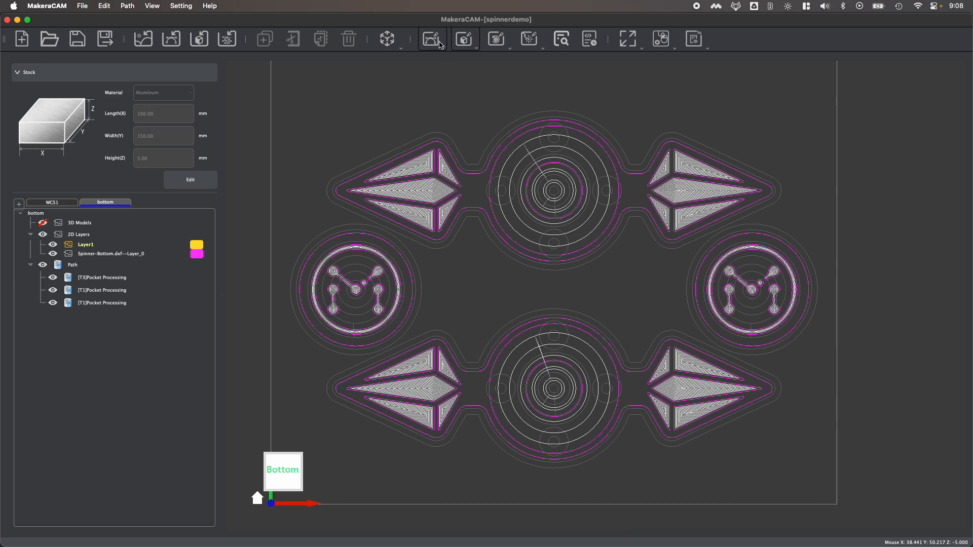
{"action": "left_click", "coordinate": [432, 38]}
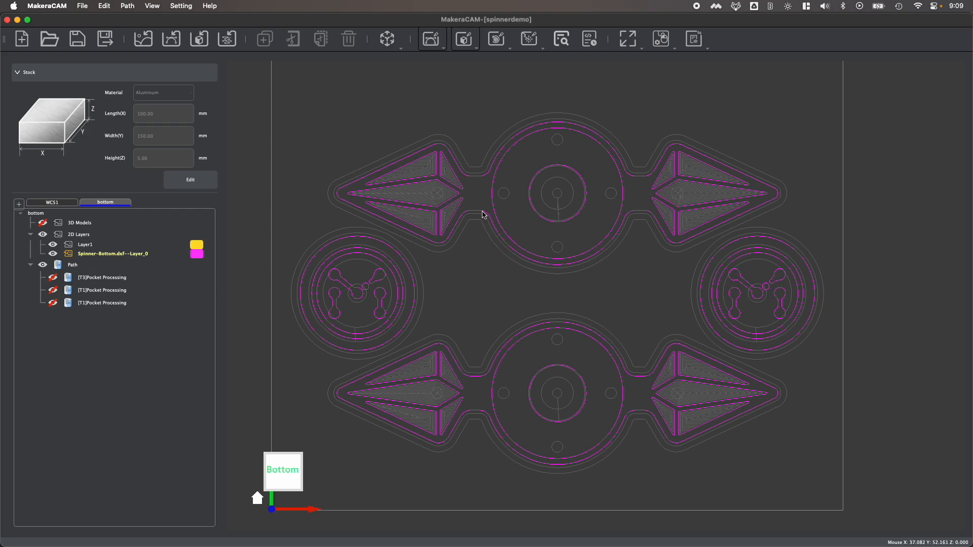
{"action": "mouse_move", "coordinate": [474, 205]}
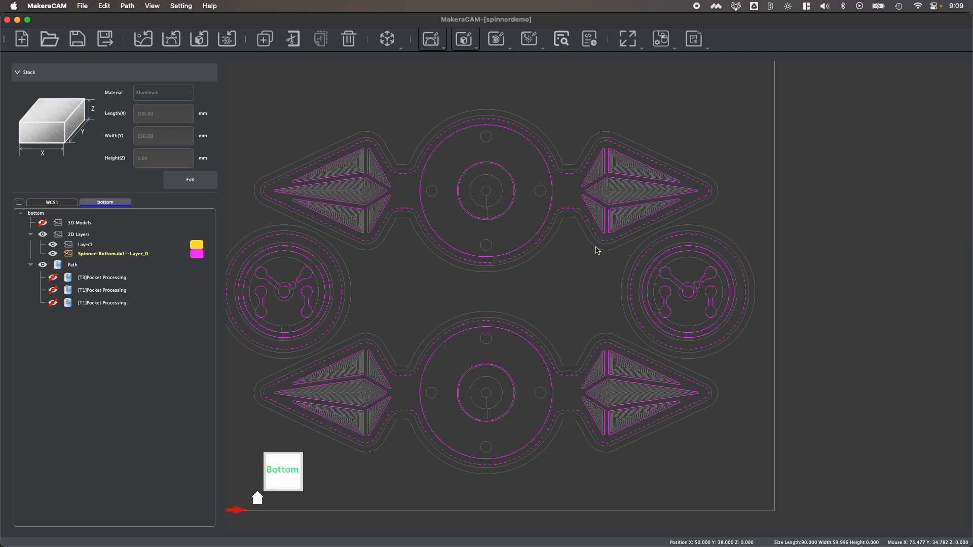
Create a new 2D Chamfer toolpath with start depth 0 and chamfer depth 1 mm.
{"action": "left_click", "coordinate": [432, 38]}
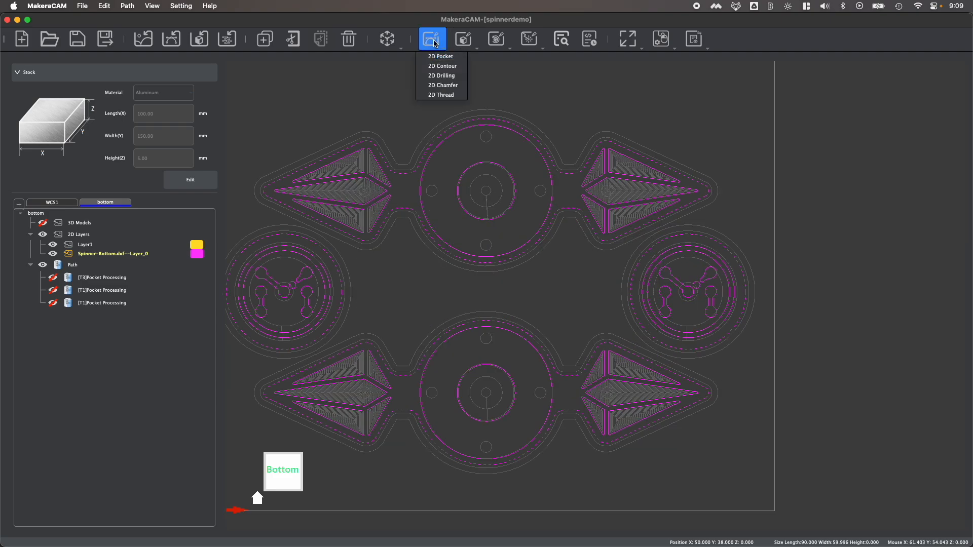
{"action": "left_click", "coordinate": [443, 85]}
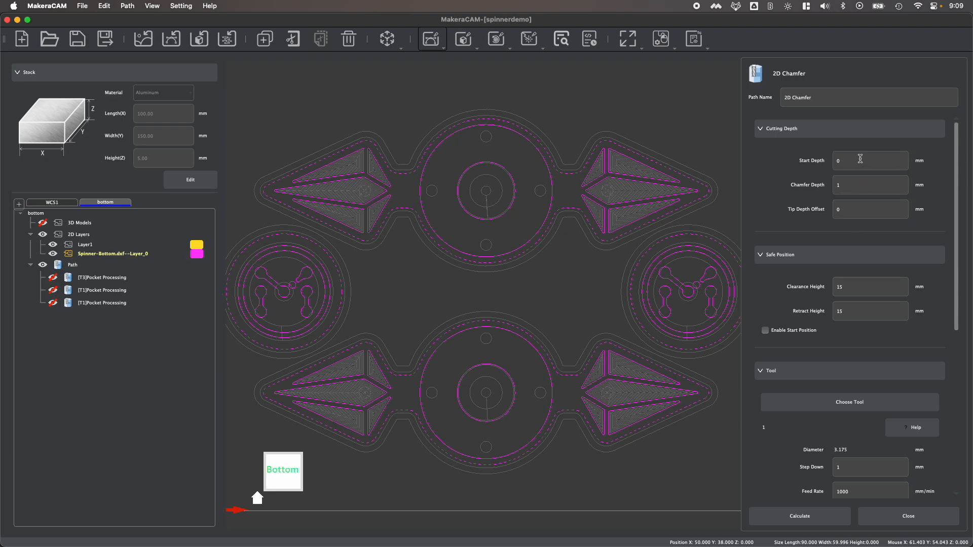
{"action": "mouse_move", "coordinate": [796, 194]}
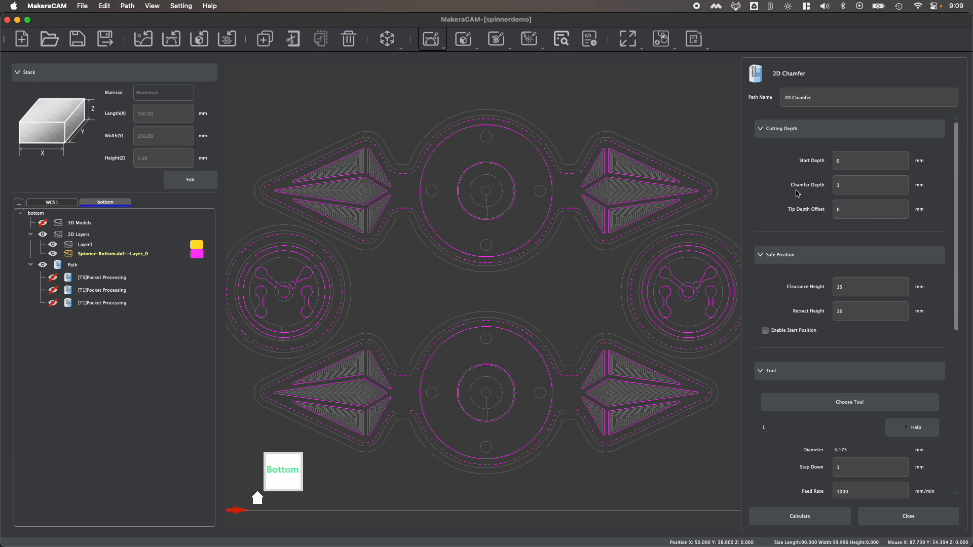
{"action": "left_click", "coordinate": [870, 160]}
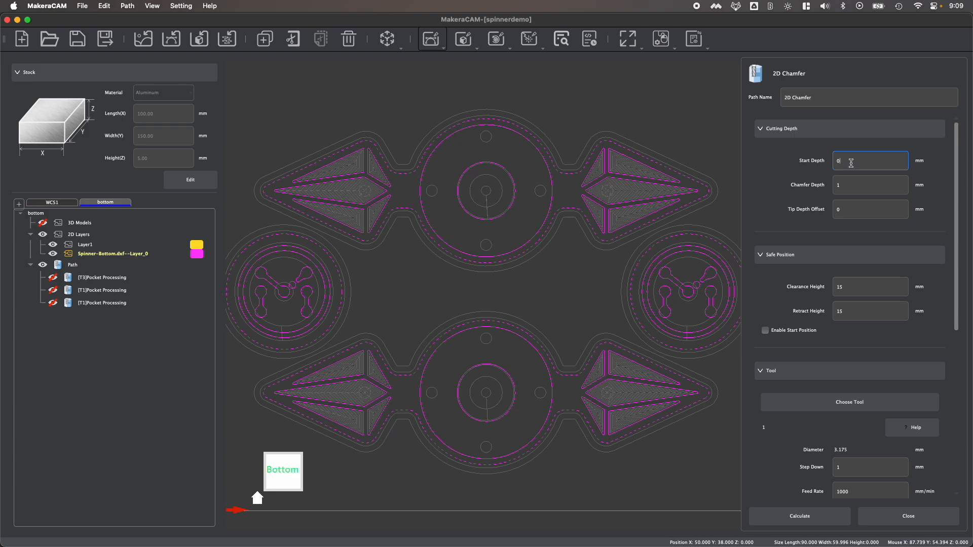
{"action": "left_click", "coordinate": [869, 184]}
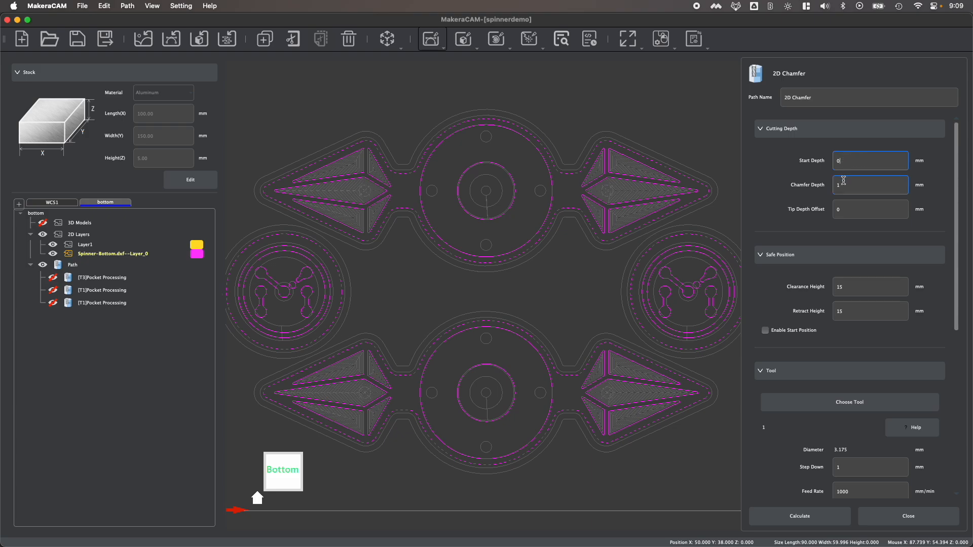
{"action": "left_click", "coordinate": [869, 185]}
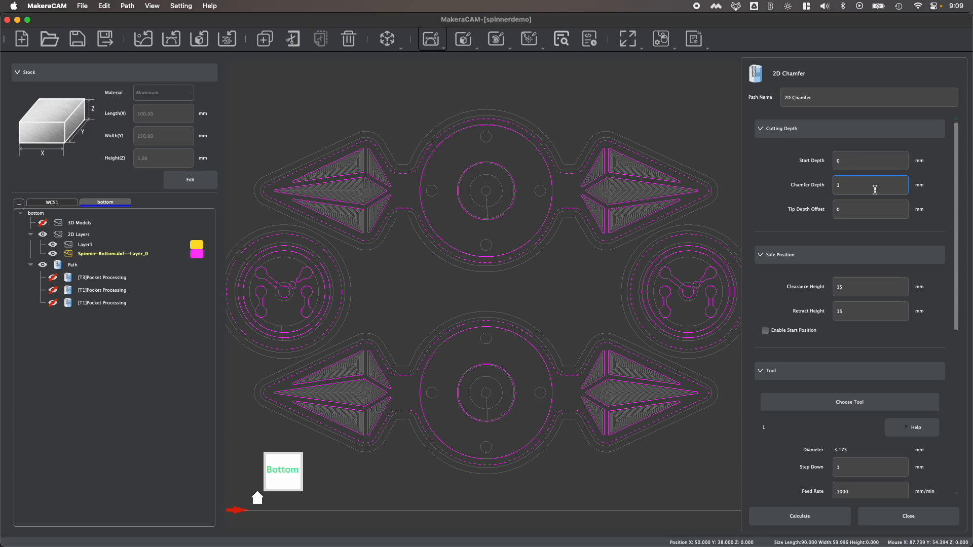
{"action": "mouse_move", "coordinate": [847, 187]}
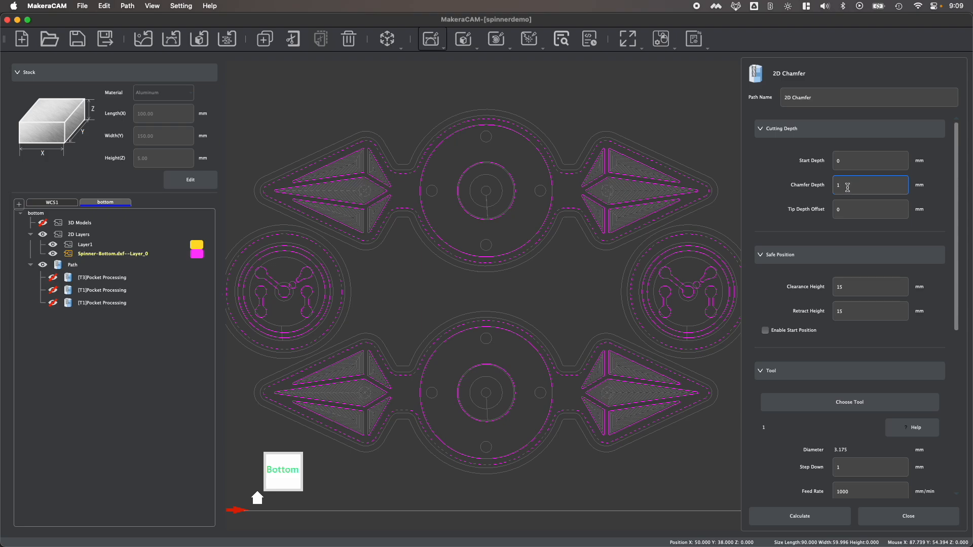
Set the 2D Chamfer tip depth offset to 0.5 mm, keeping chamfer depth 1 mm.
{"action": "left_click", "coordinate": [799, 516]}
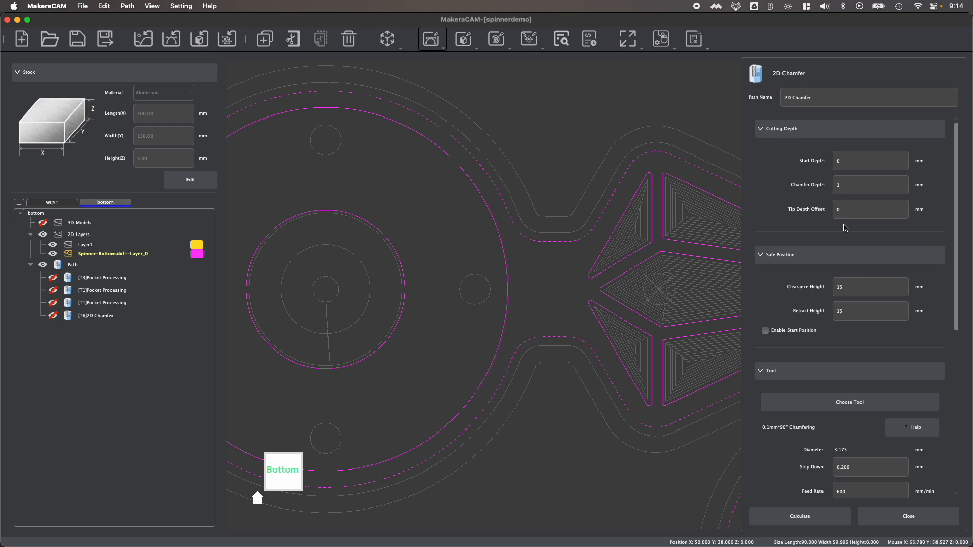
{"action": "left_click", "coordinate": [869, 209]}
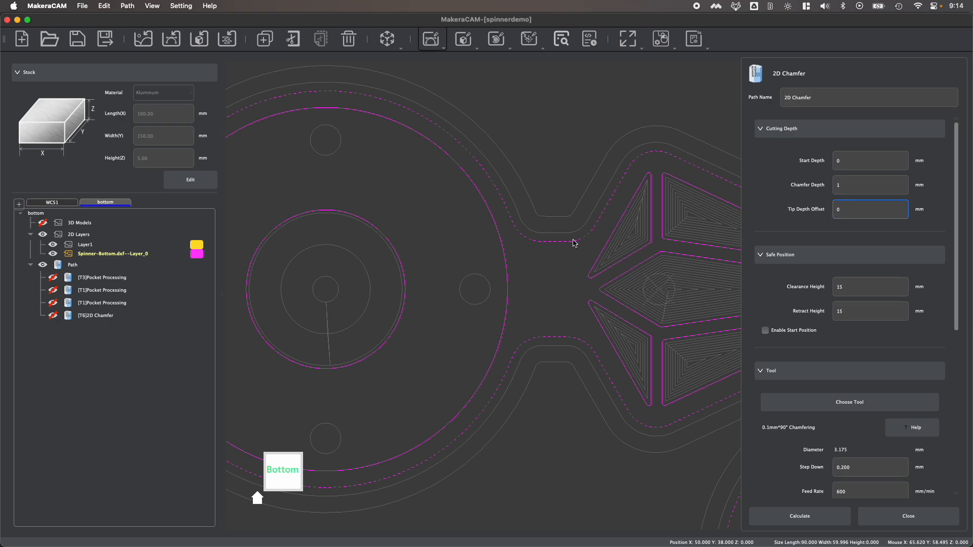
{"action": "mouse_move", "coordinate": [591, 240]}
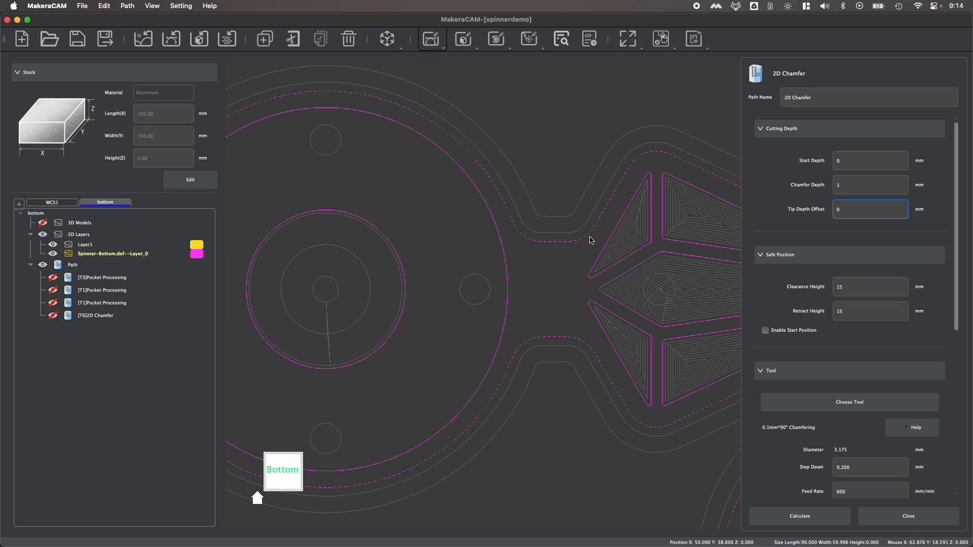
{"action": "mouse_move", "coordinate": [552, 242]}
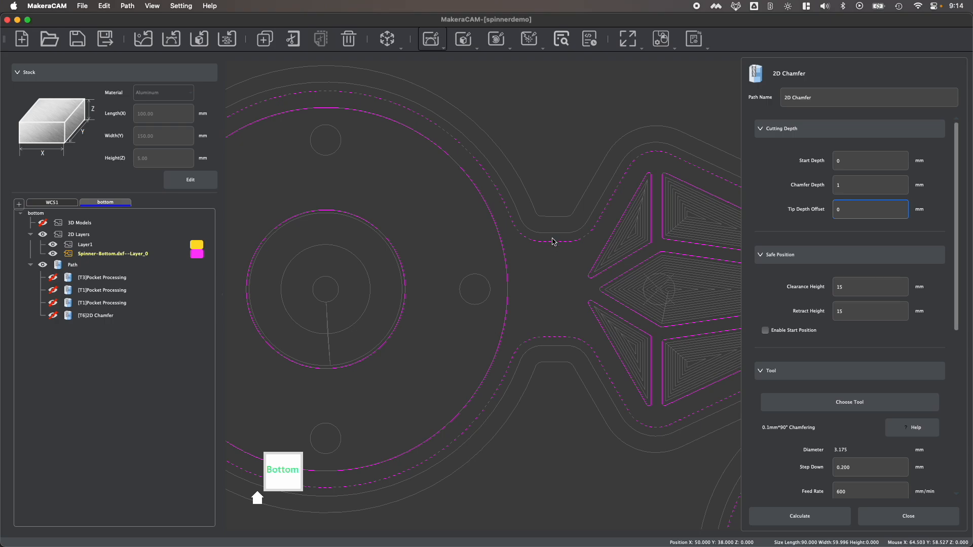
{"action": "mouse_move", "coordinate": [516, 227]}
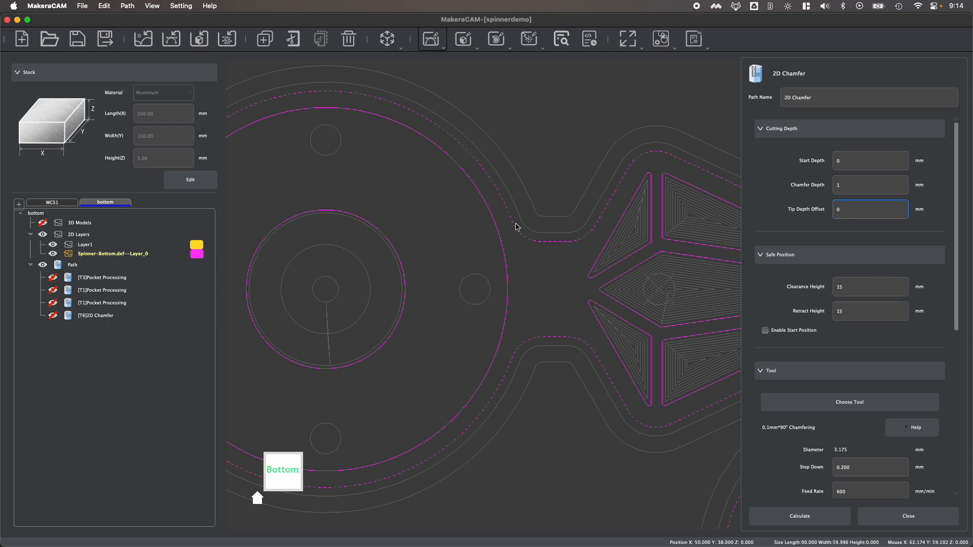
{"action": "mouse_move", "coordinate": [523, 260]}
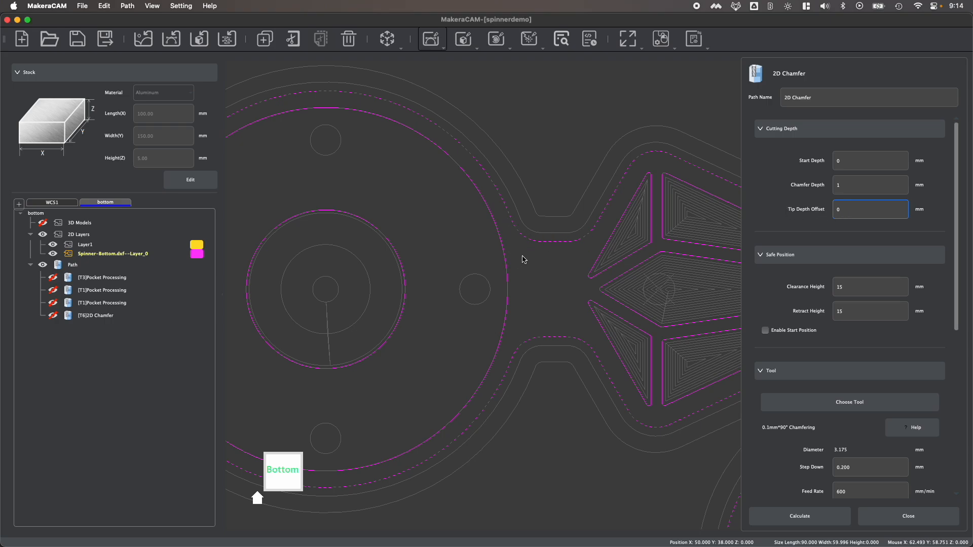
{"action": "mouse_move", "coordinate": [543, 231]}
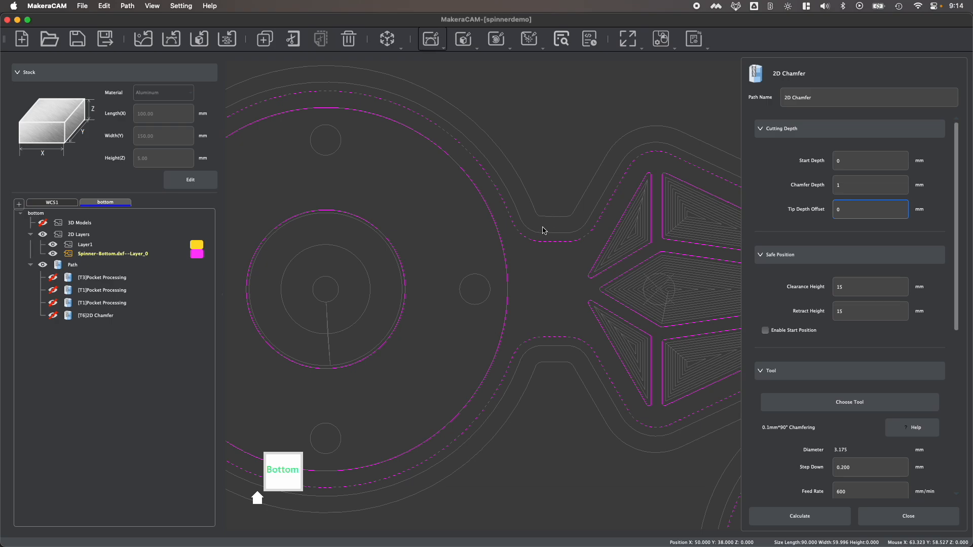
{"action": "mouse_move", "coordinate": [532, 205]}
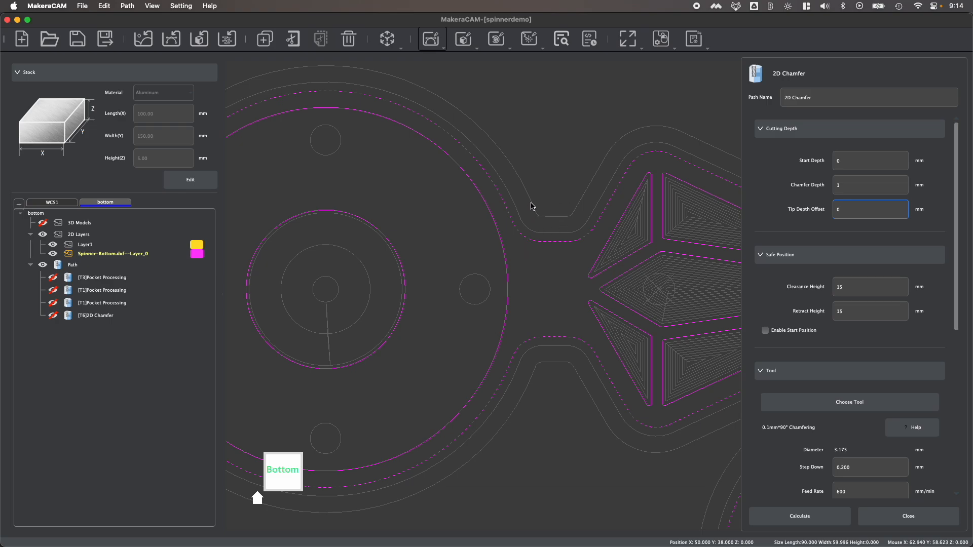
{"action": "mouse_move", "coordinate": [567, 239]}
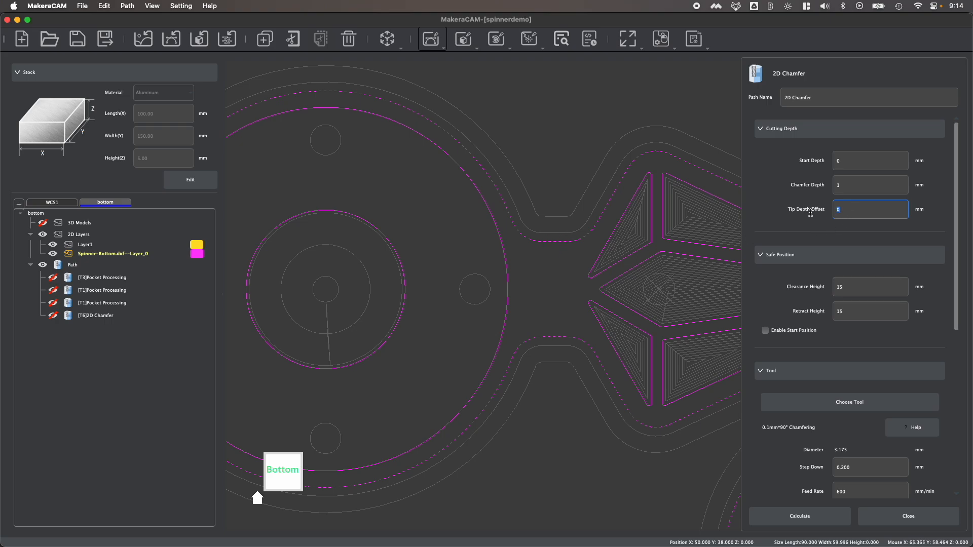
{"action": "type", "text": ".500"}
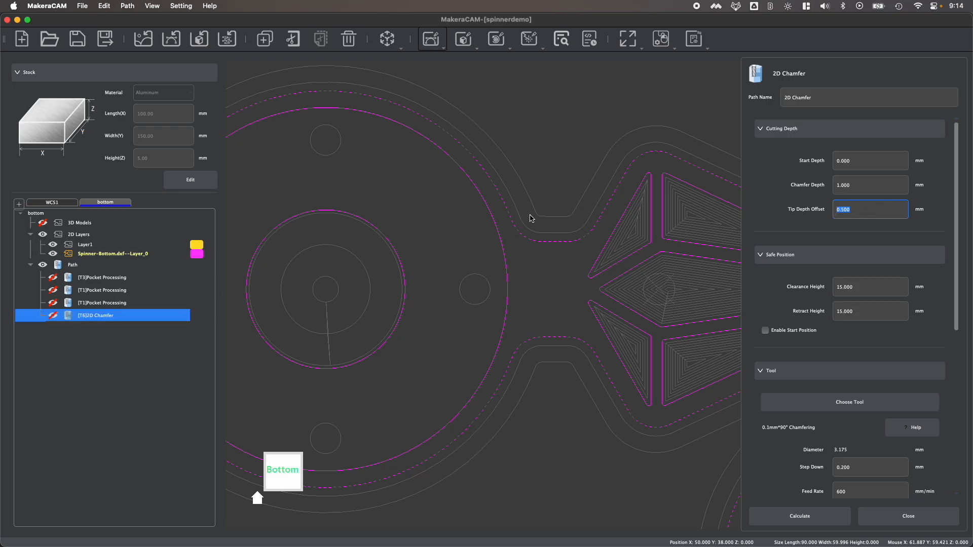
{"action": "mouse_move", "coordinate": [553, 239]}
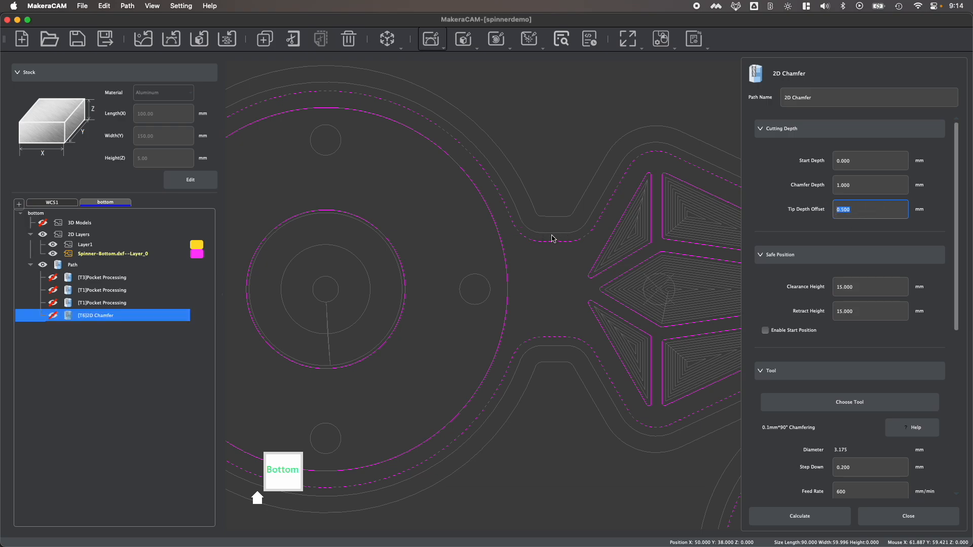
{"action": "mouse_move", "coordinate": [591, 234]}
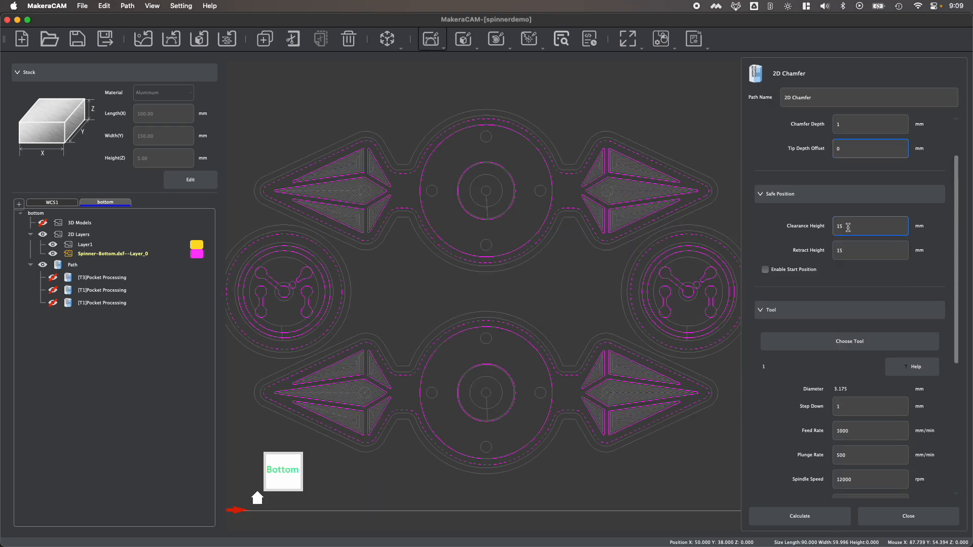
Pick the 0.1mm*90° Chamfering tool with aluminium settings from the Tool Magazine.
{"action": "scroll", "scroll_direction": "down", "scroll_amount": 3}
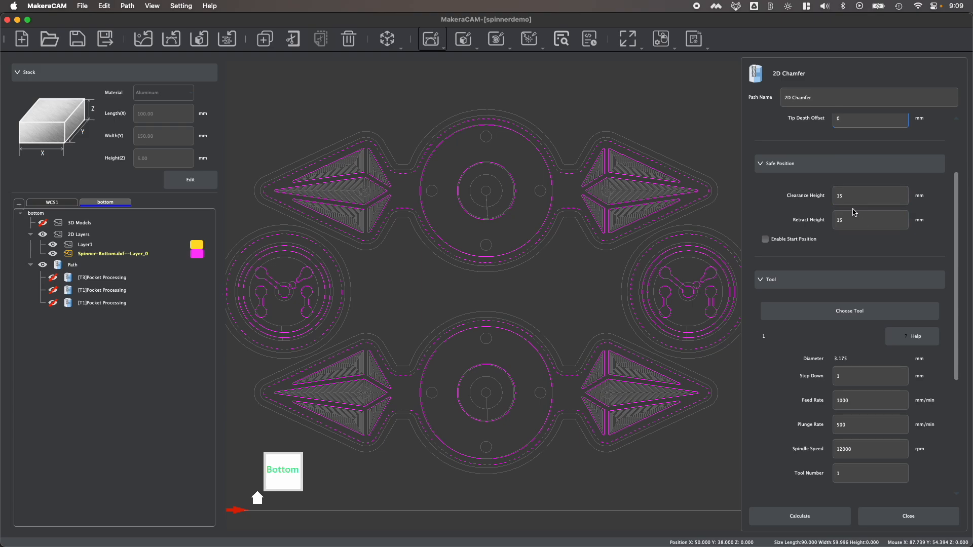
{"action": "scroll", "scroll_direction": "down", "scroll_amount": 3}
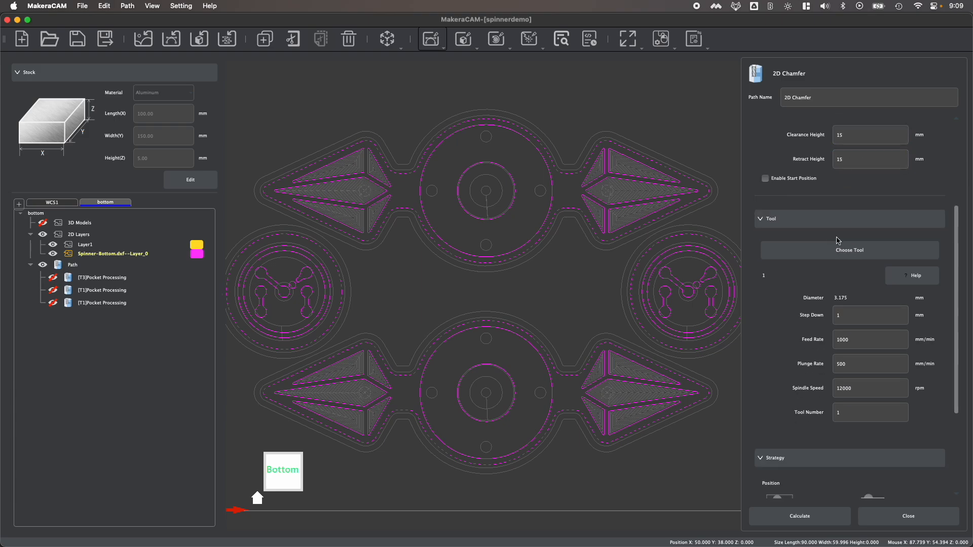
{"action": "left_click", "coordinate": [850, 250]}
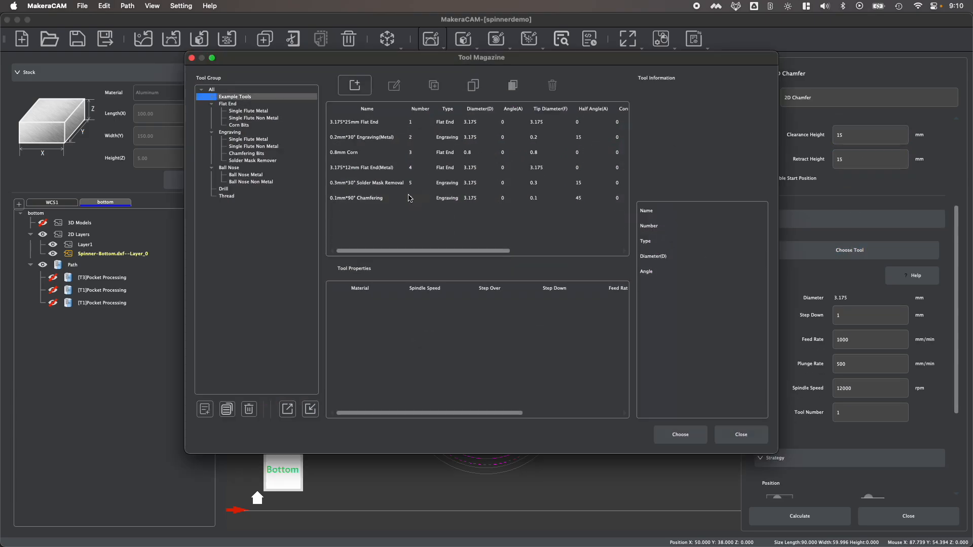
{"action": "left_click", "coordinate": [355, 198]}
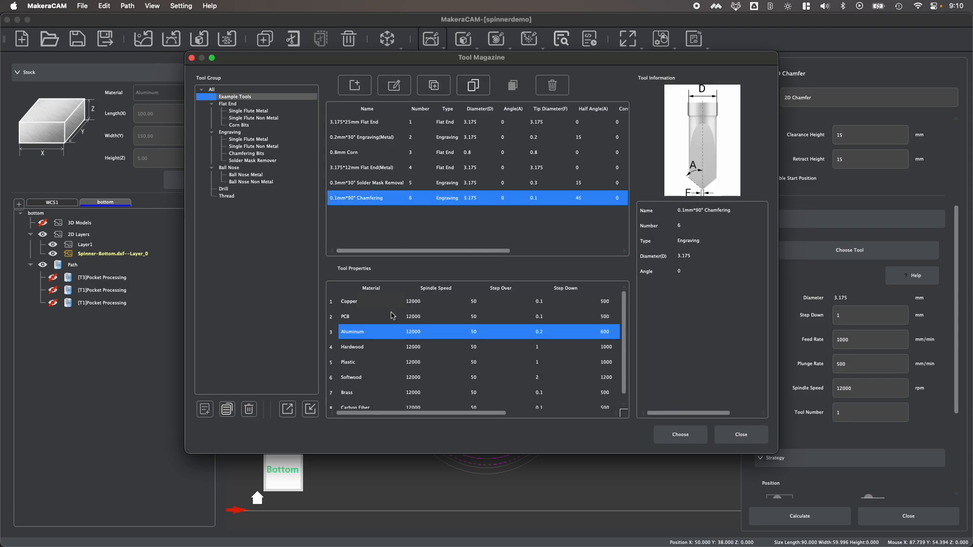
{"action": "mouse_move", "coordinate": [368, 382]}
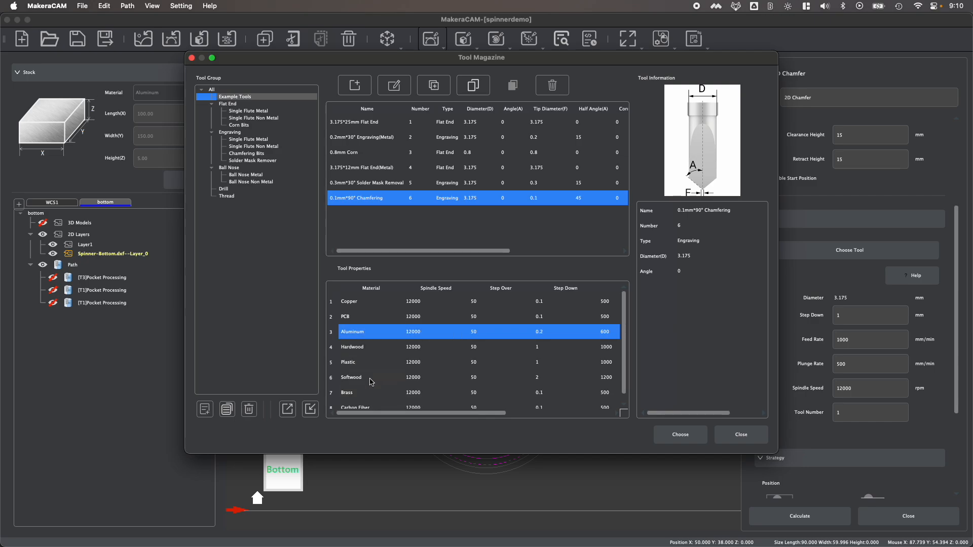
{"action": "mouse_move", "coordinate": [680, 434]}
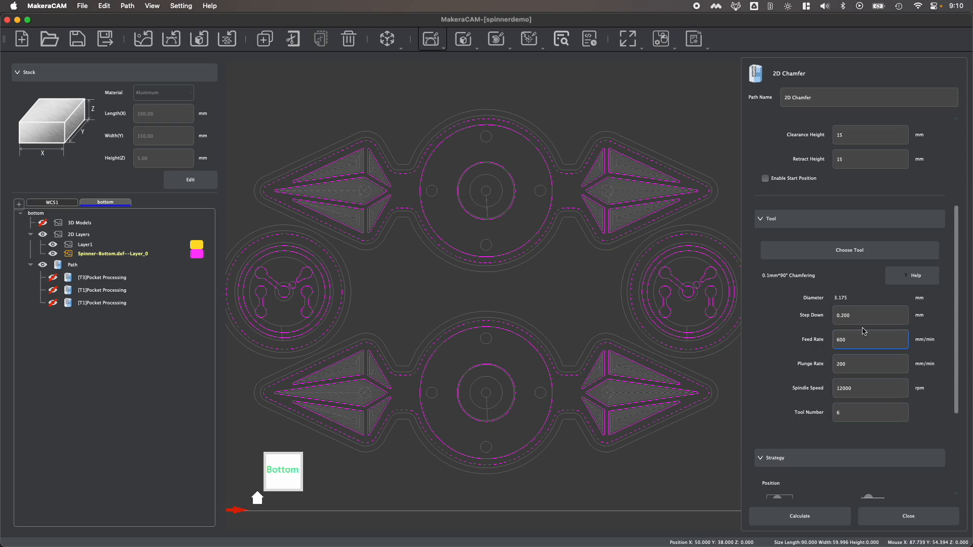
{"action": "left_click", "coordinate": [870, 315]}
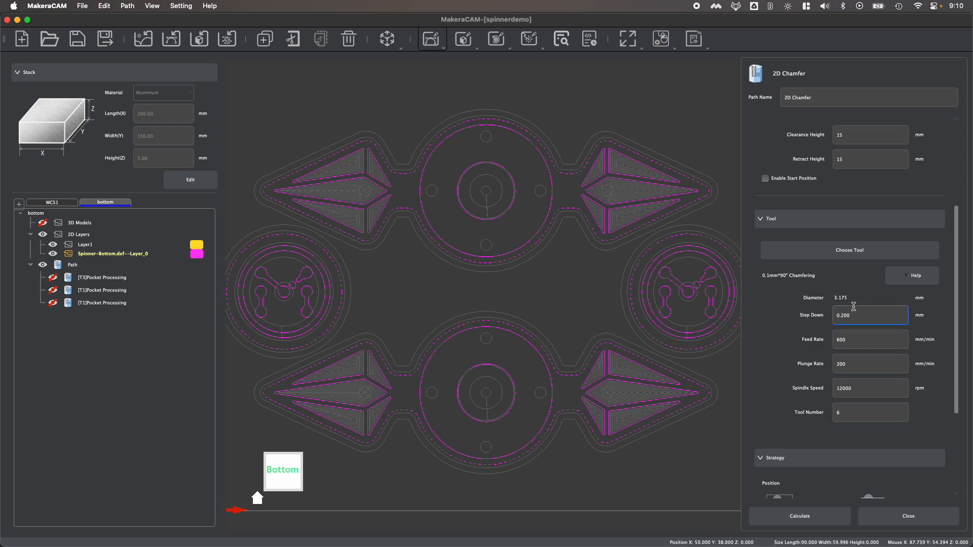
{"action": "left_click", "coordinate": [870, 413]}
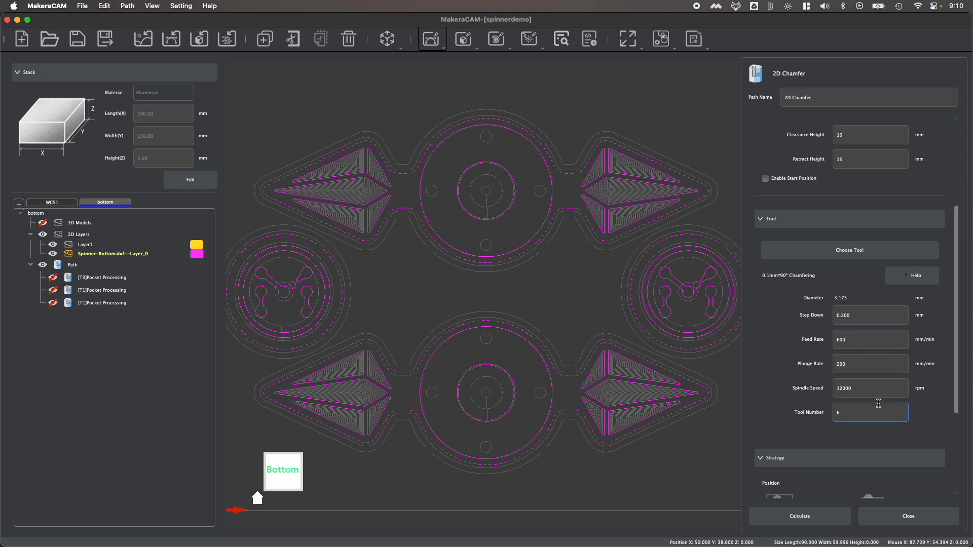
{"action": "left_click", "coordinate": [868, 362]}
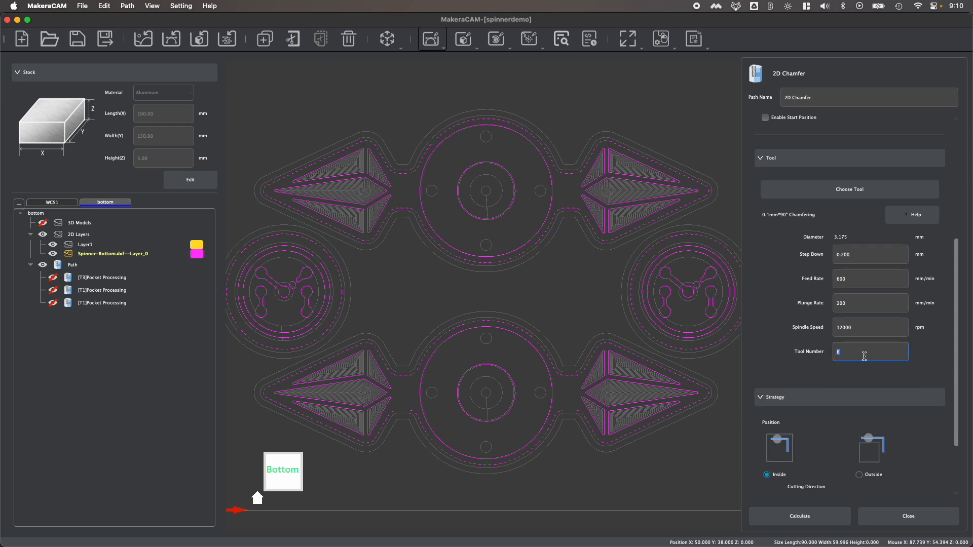
{"action": "mouse_move", "coordinate": [852, 342]}
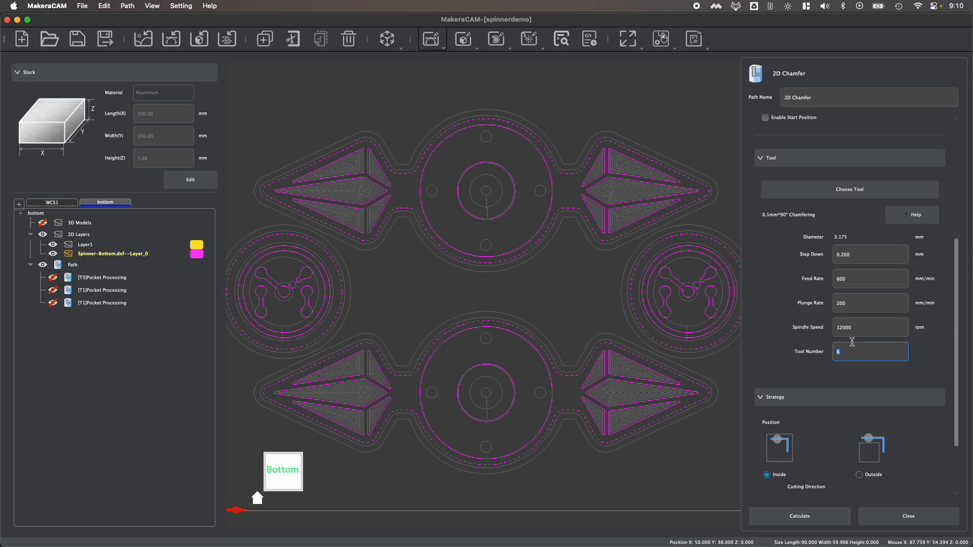
{"action": "mouse_move", "coordinate": [858, 353]}
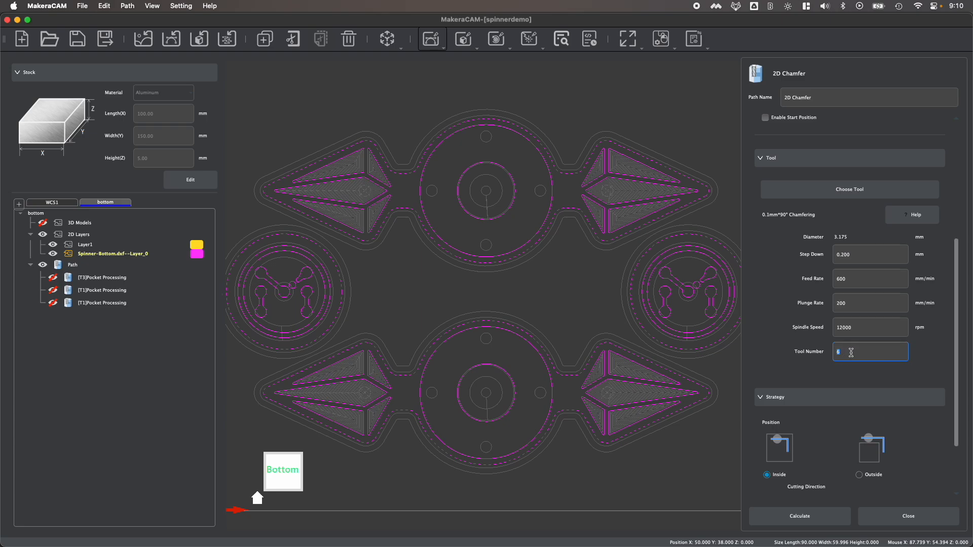
Set the chamfer position to Outside and calculate the [T6]2D Chamfer toolpath.
{"action": "scroll", "scroll_direction": "down", "scroll_amount": 3}
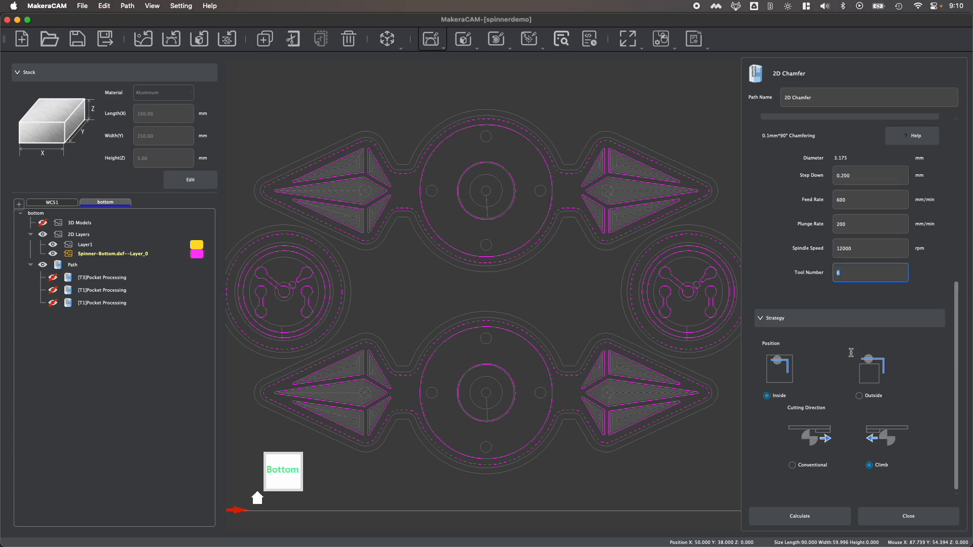
{"action": "mouse_move", "coordinate": [856, 385]}
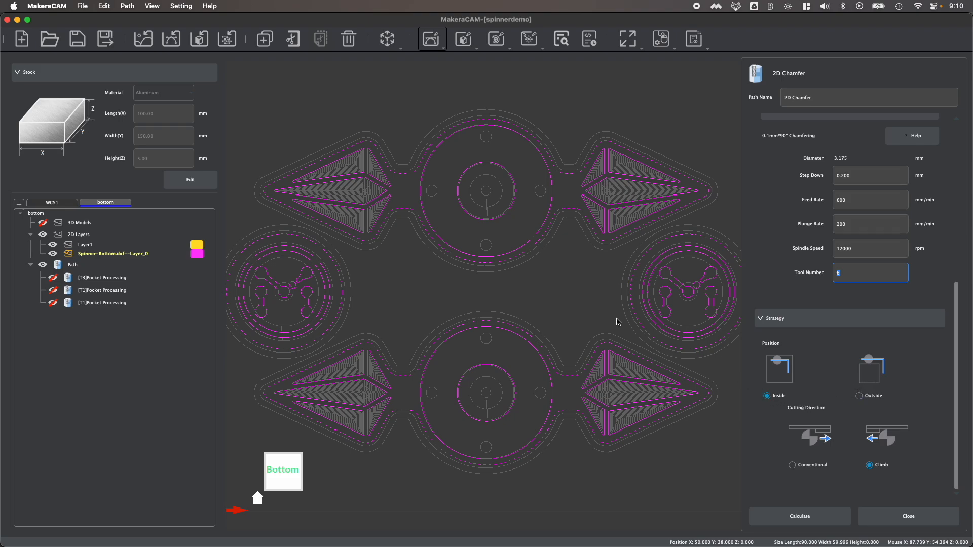
{"action": "mouse_move", "coordinate": [585, 230]}
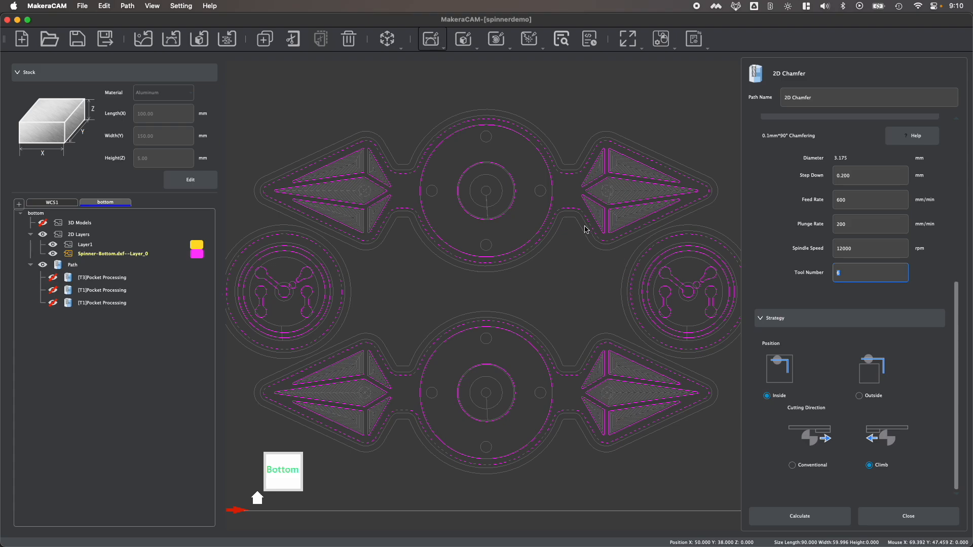
{"action": "mouse_move", "coordinate": [566, 205]}
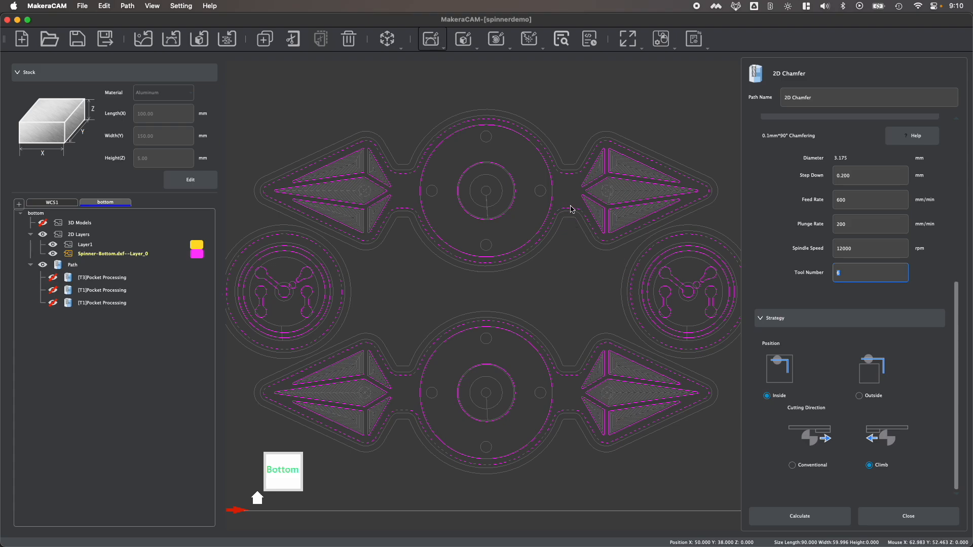
{"action": "left_click", "coordinate": [858, 396]}
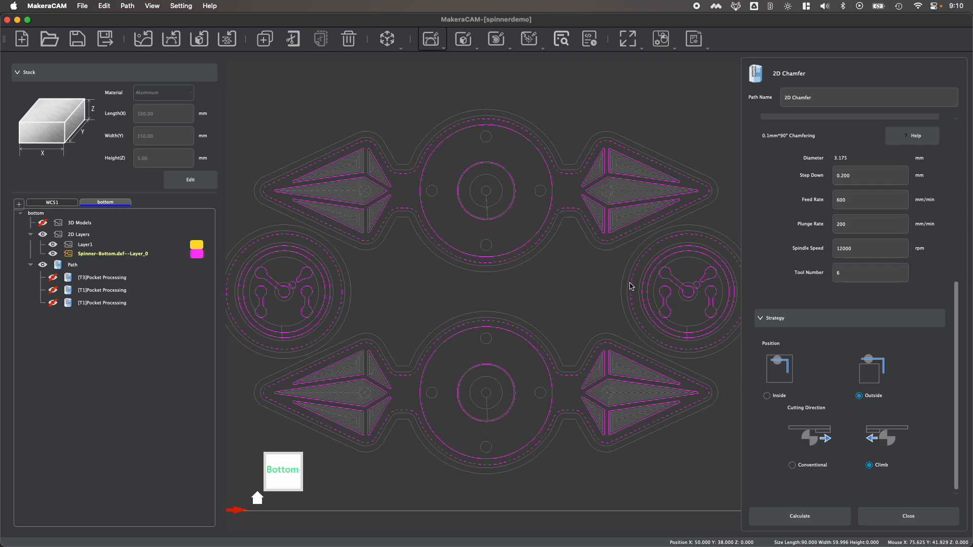
{"action": "mouse_move", "coordinate": [654, 356]}
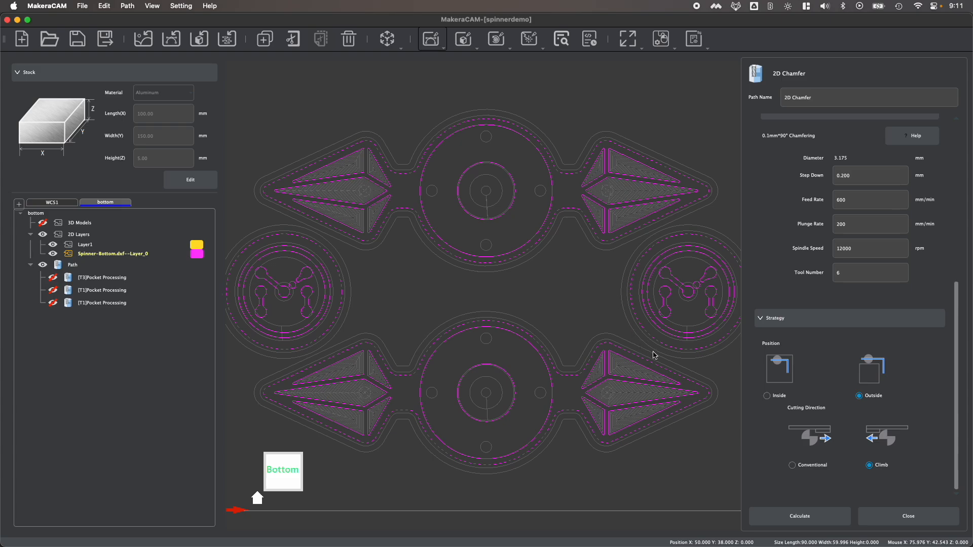
{"action": "mouse_move", "coordinate": [784, 407]}
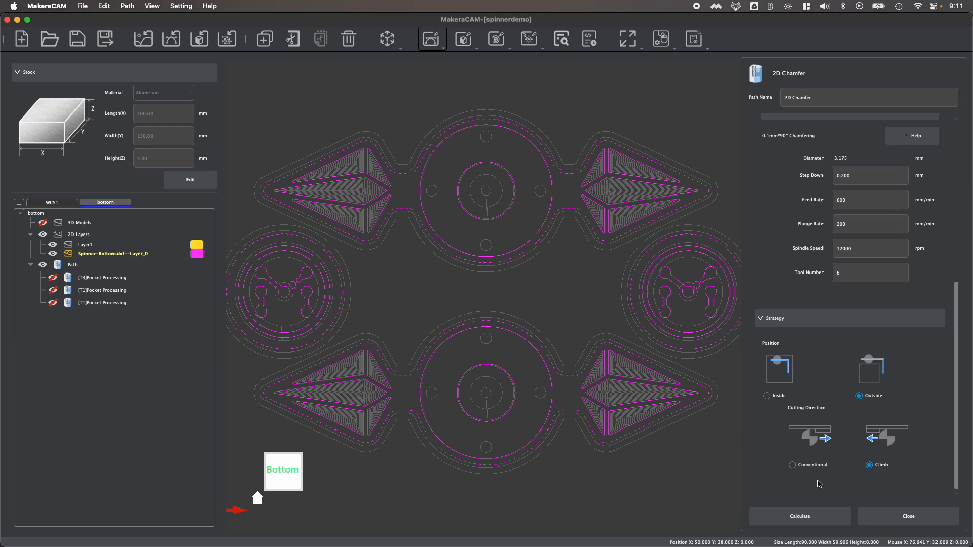
{"action": "mouse_move", "coordinate": [800, 516]}
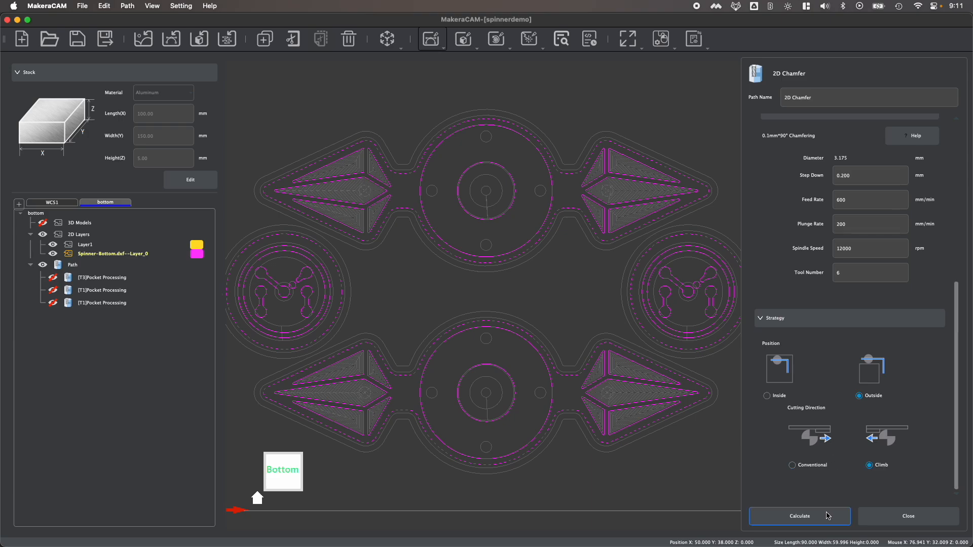
{"action": "left_click", "coordinate": [799, 515]}
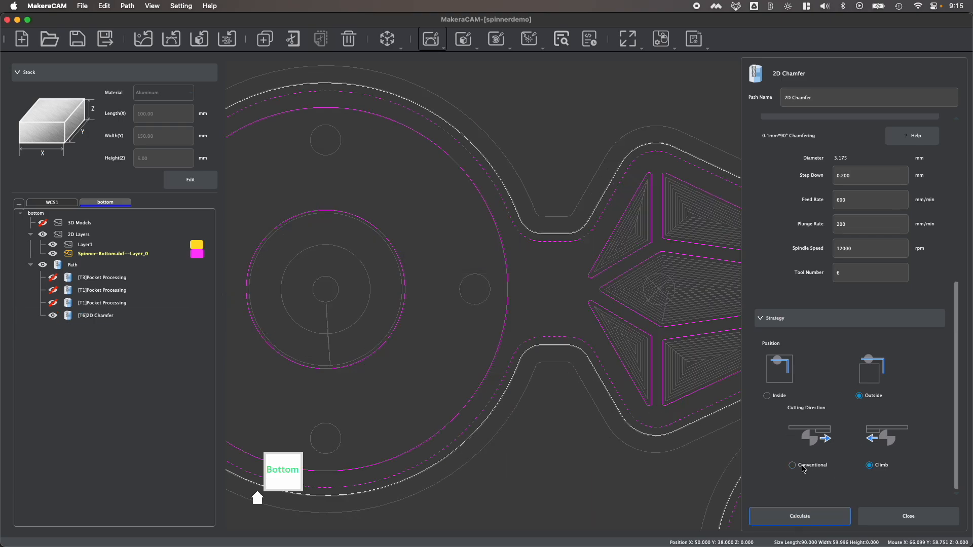